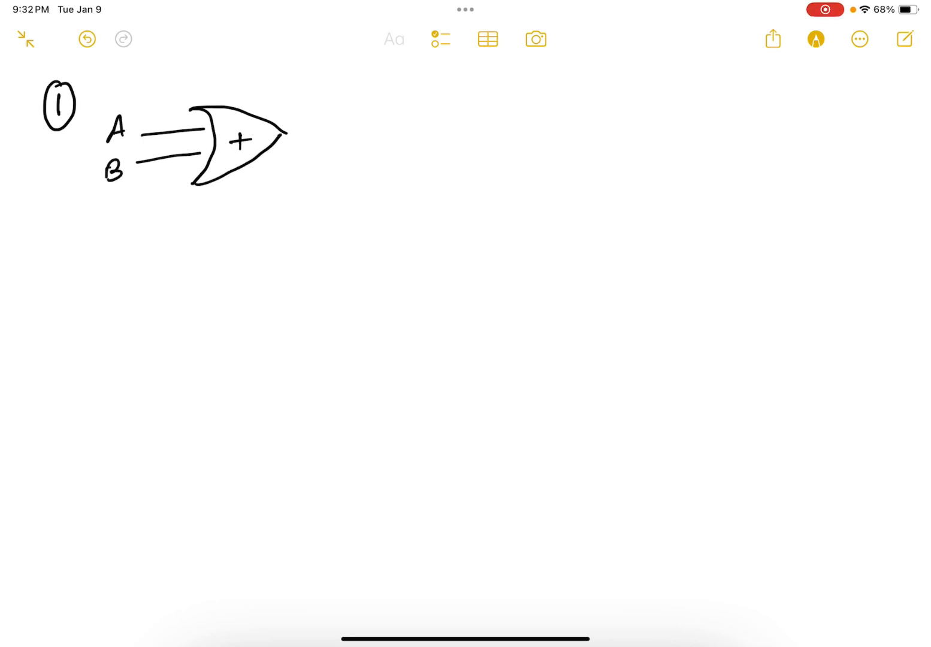
Wire the OR gate's output down into a hand-drawn AND gate with its output line
click(815, 38)
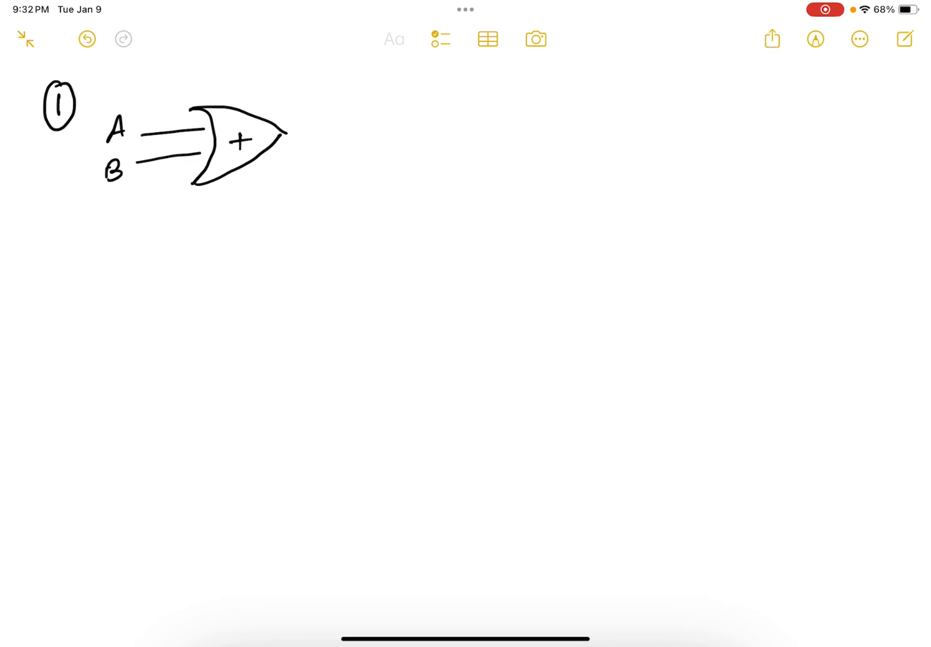
drag(281, 133, 329, 133)
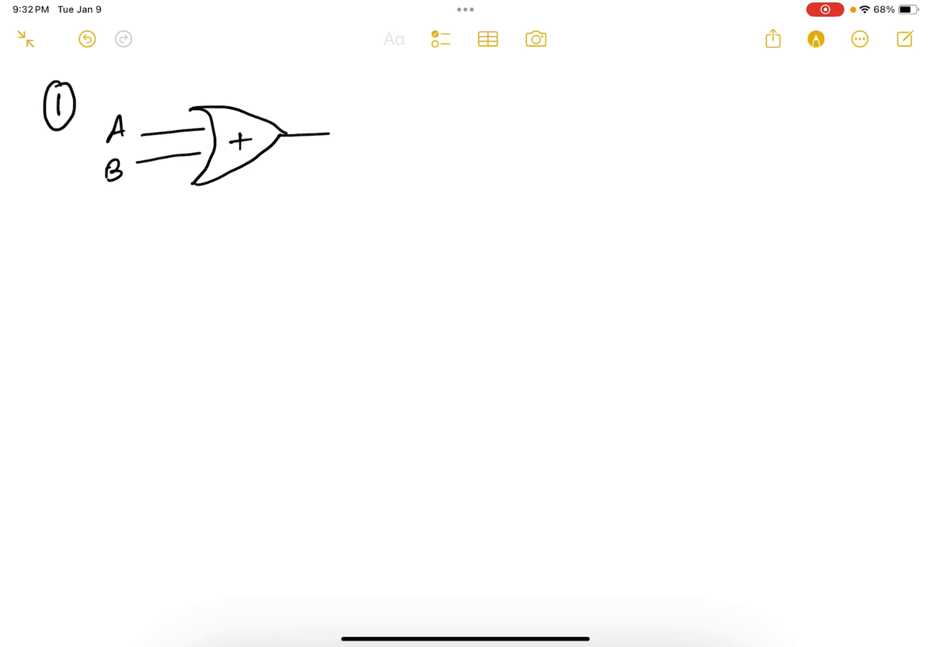
drag(328, 131, 395, 180)
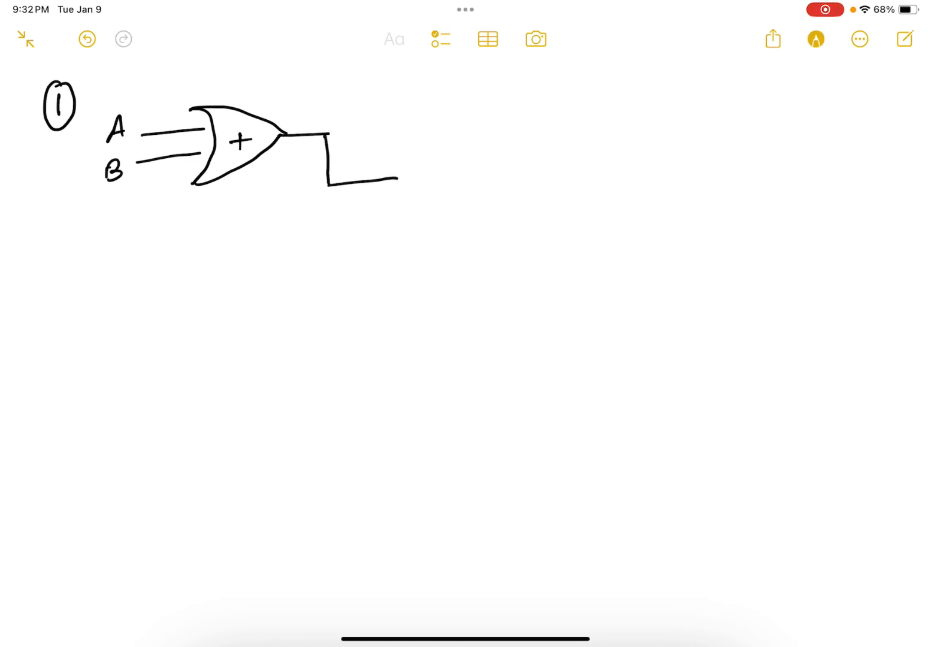
drag(389, 162, 419, 198)
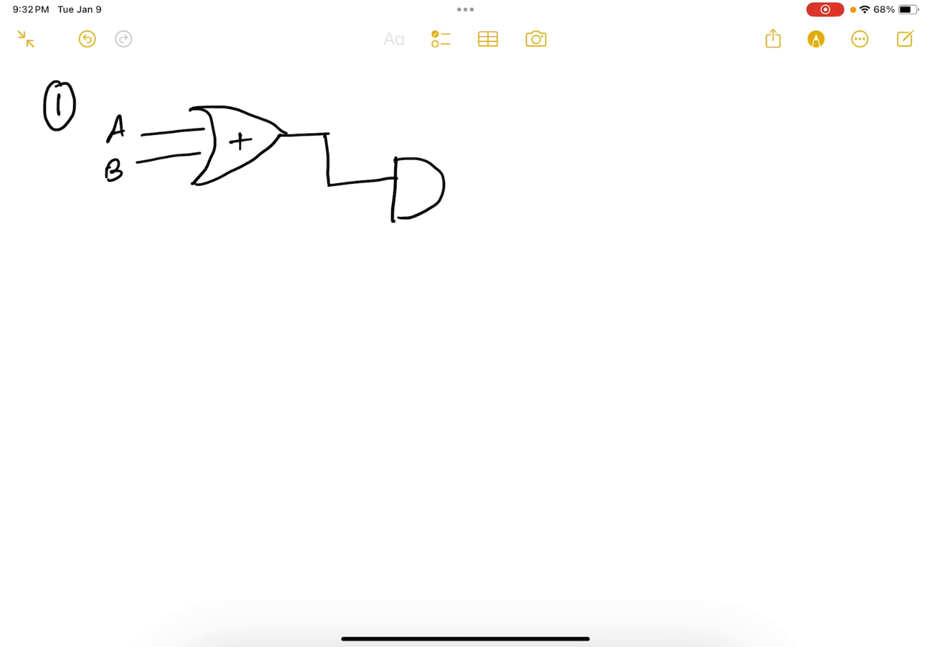
drag(441, 182, 521, 181)
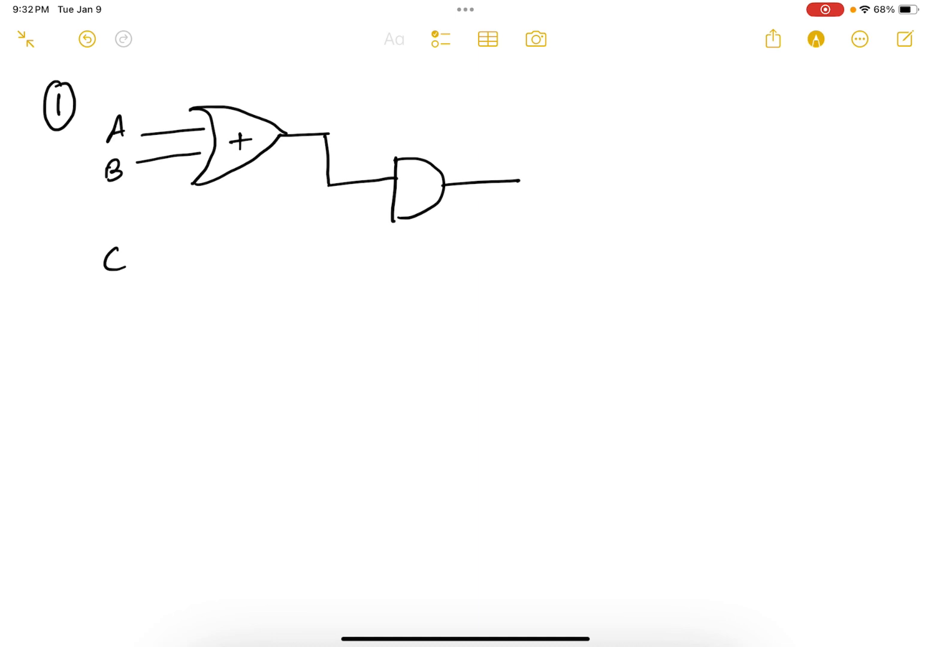
Wire input C into the AND gate, write output label F, and dot the AND gate
drag(138, 263, 282, 239)
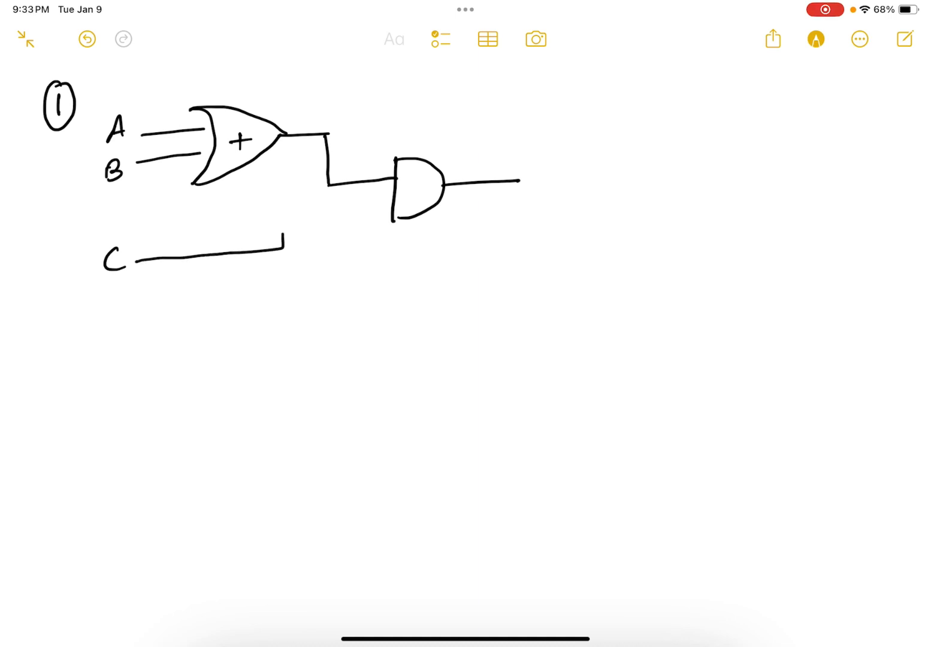
drag(281, 246, 390, 203)
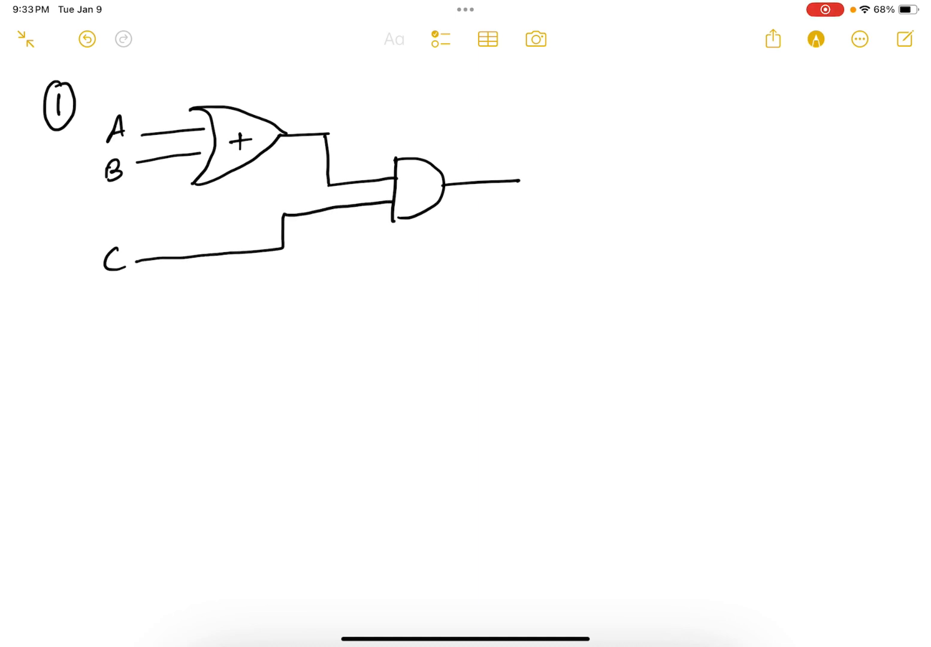
text(F)
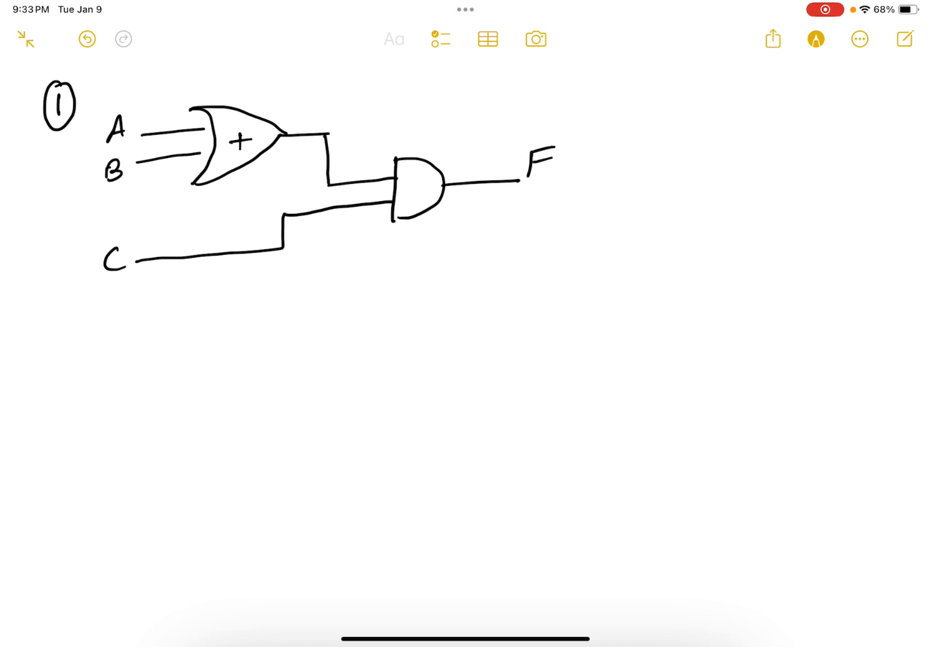
click(815, 38)
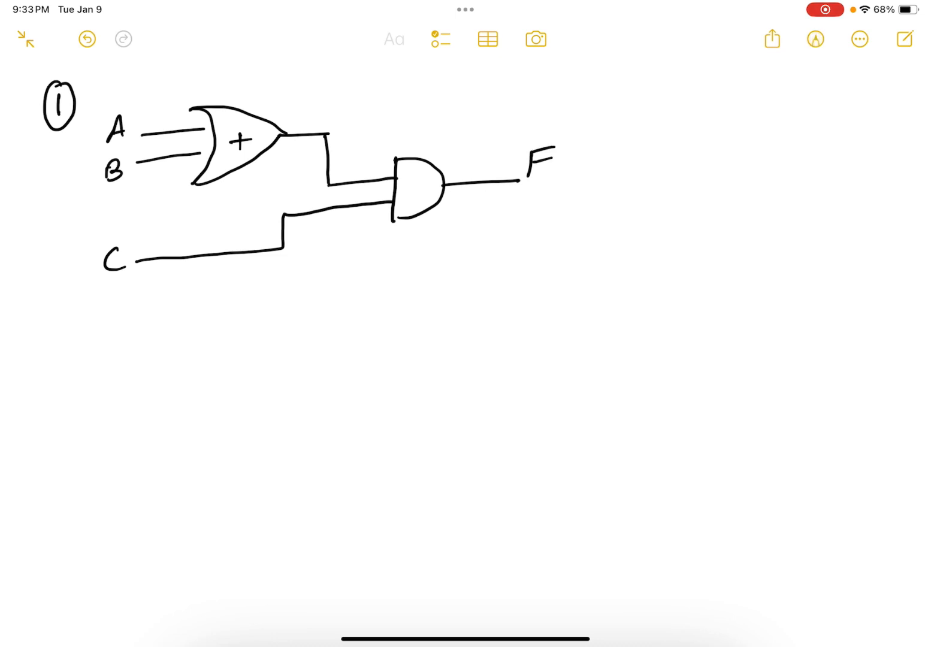
click(815, 38)
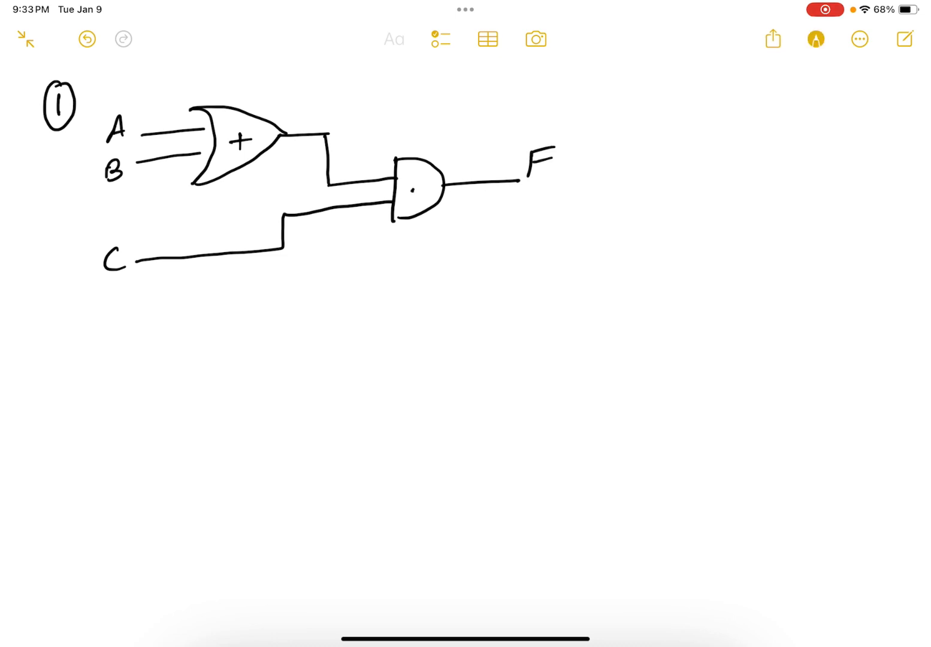
Switch the ink to red and dot the junction after the OR gate's output
click(815, 38)
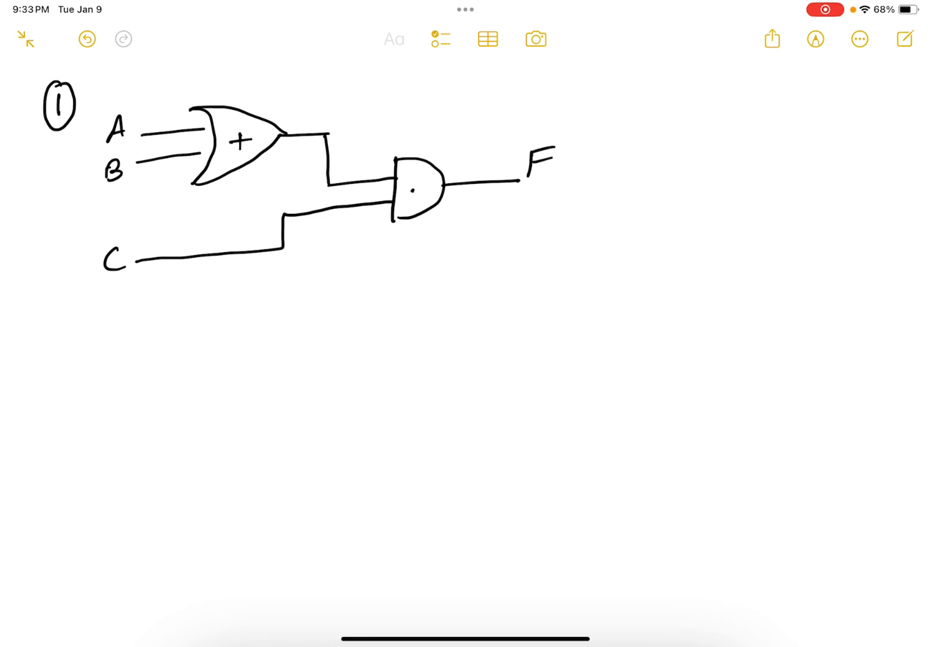
click(815, 38)
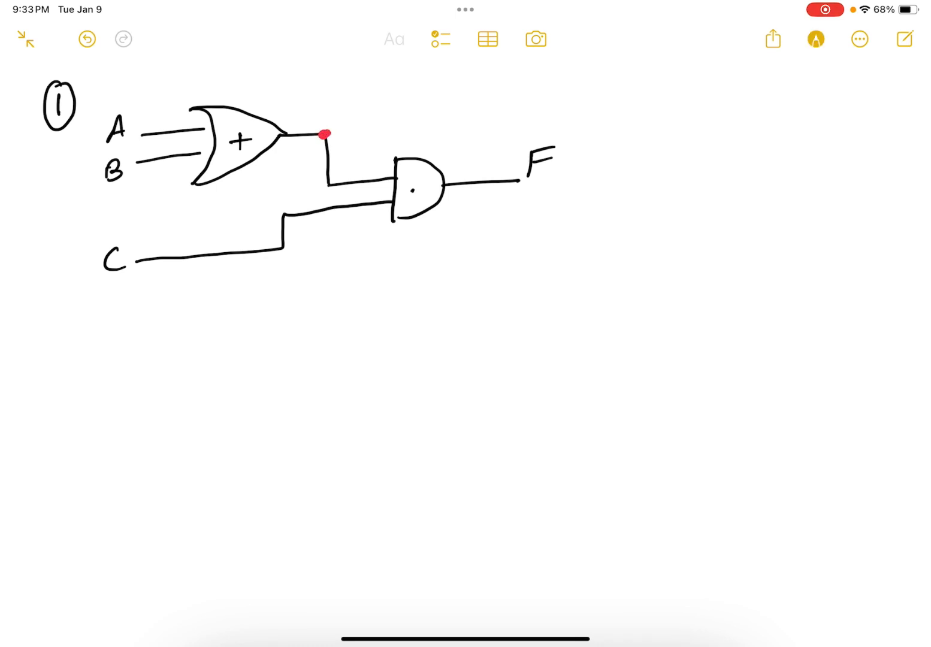
Label the junction A+B in red and write F = (A+B)· beneath the circuit
drag(341, 111, 354, 88)
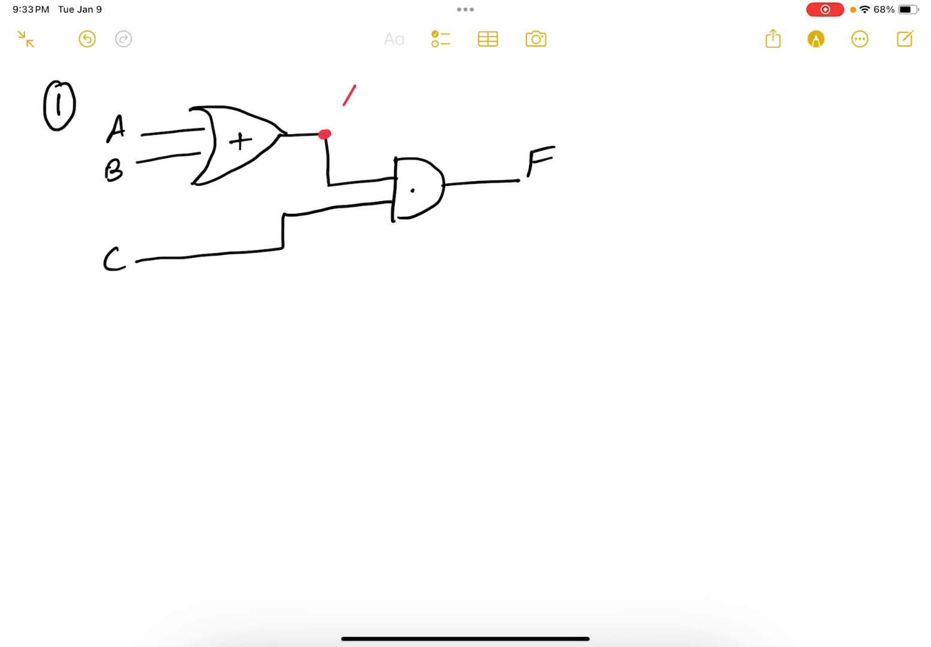
text(A+B)
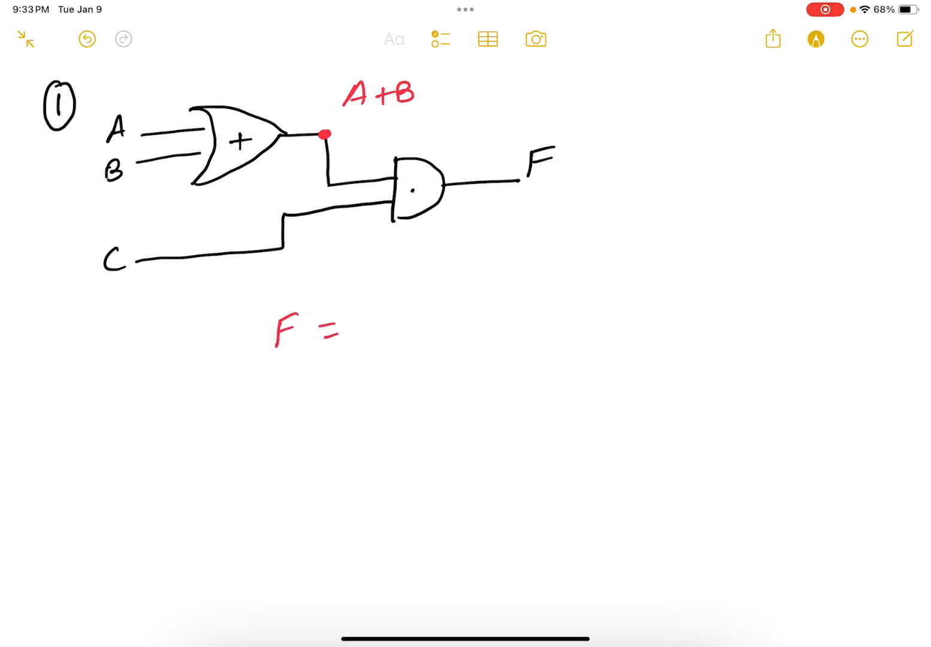
text(A+)
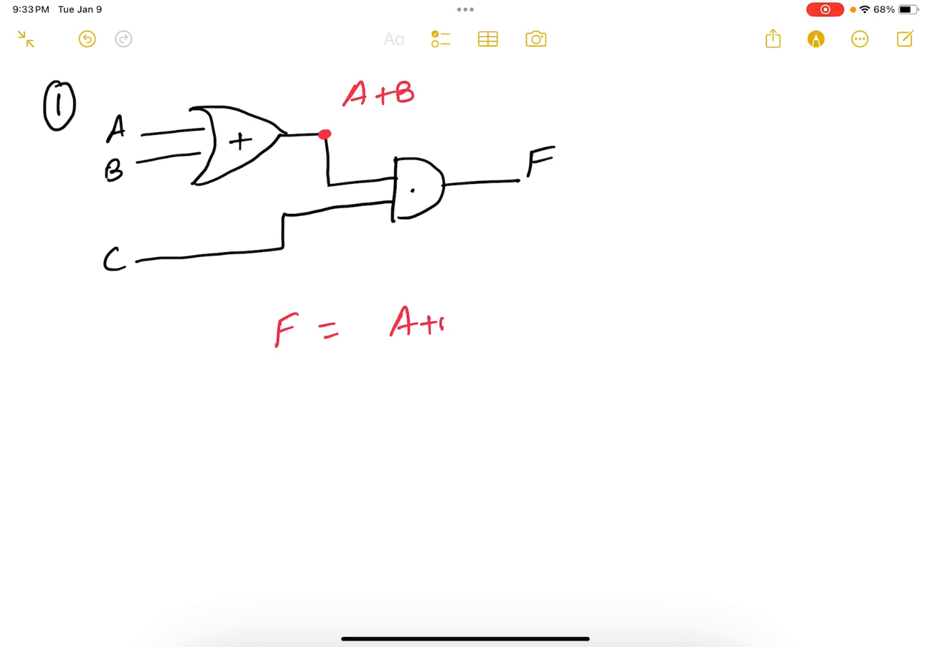
text((A+B).)
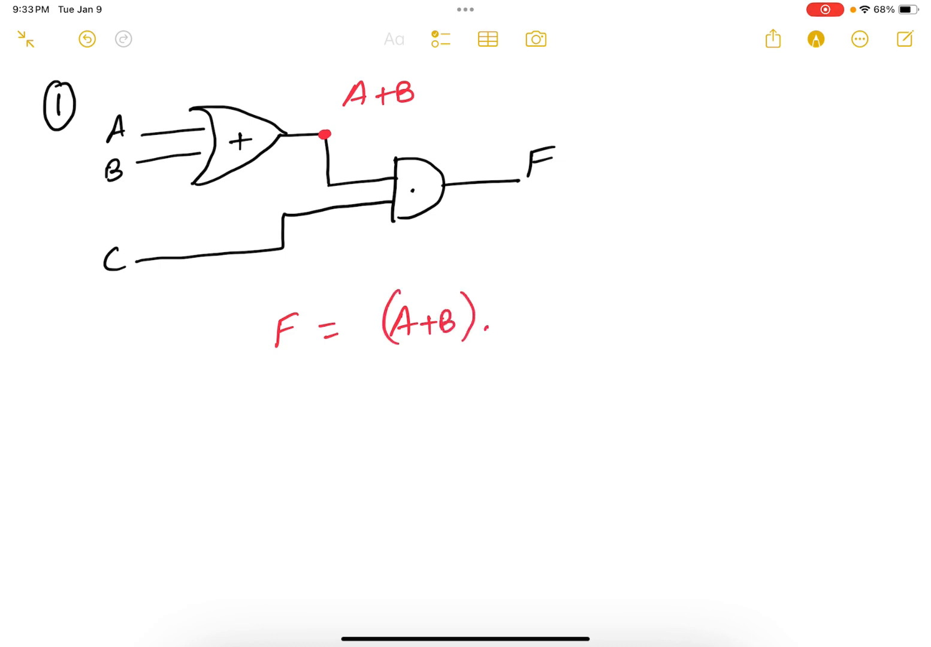